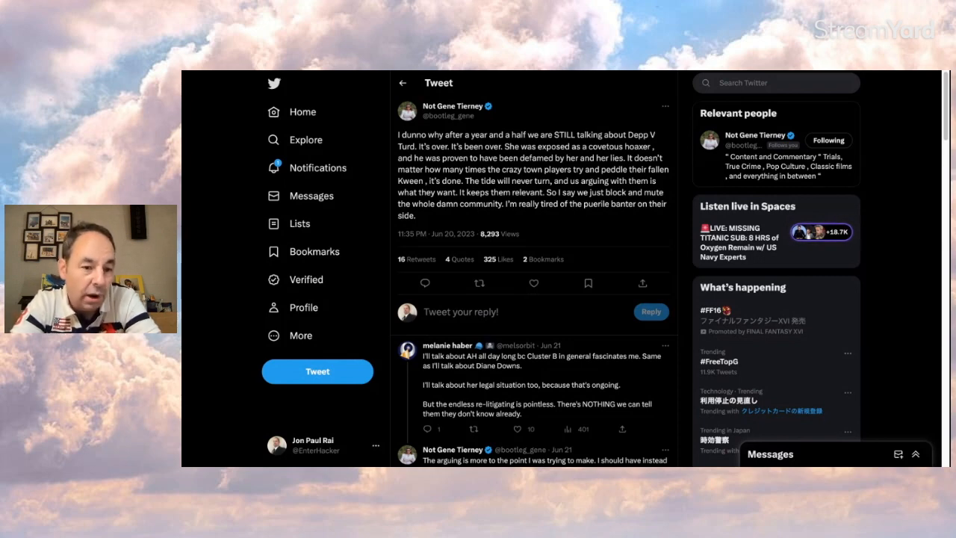
{"action": "scroll", "scroll_direction": "down", "scroll_amount": 3}
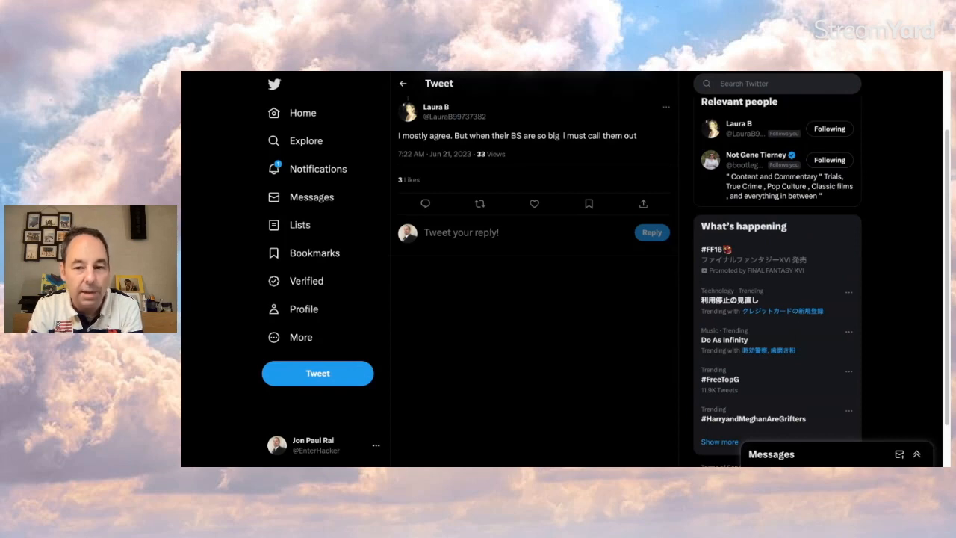
{"action": "scroll", "scroll_direction": "up", "scroll_amount": 3}
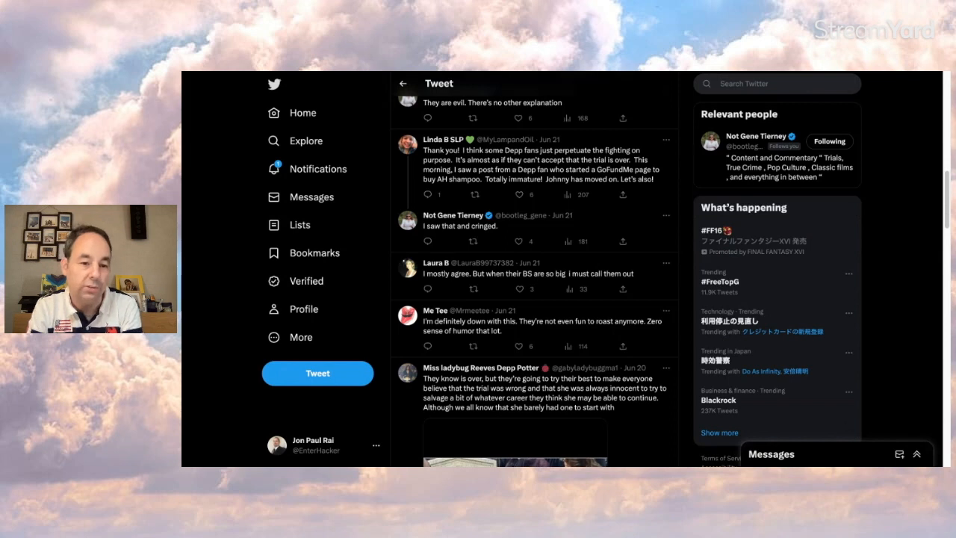